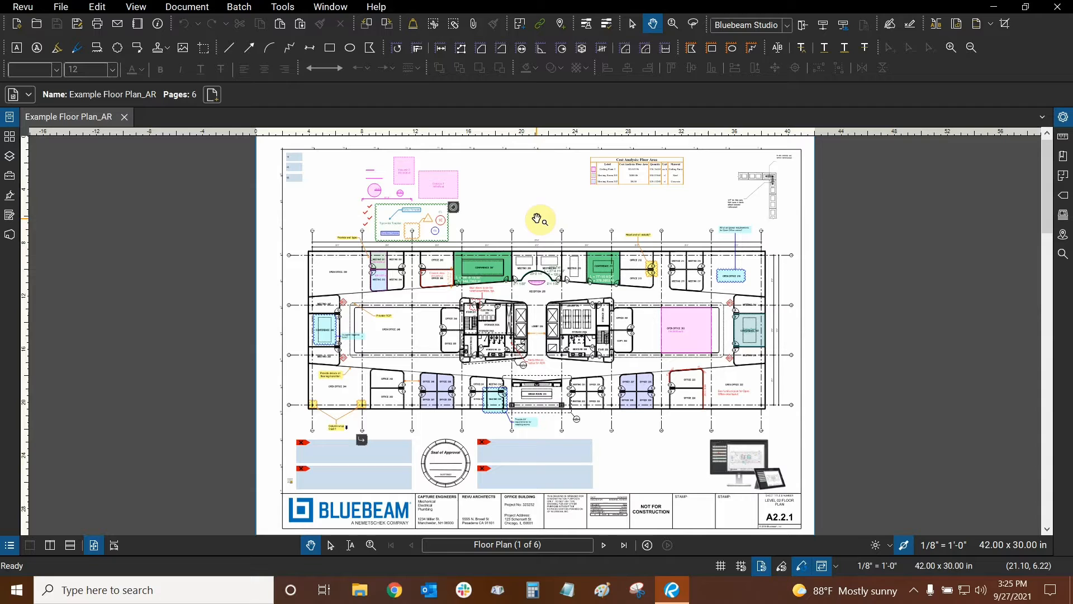
{"action": "mouse_move", "coordinate": [10, 245]}
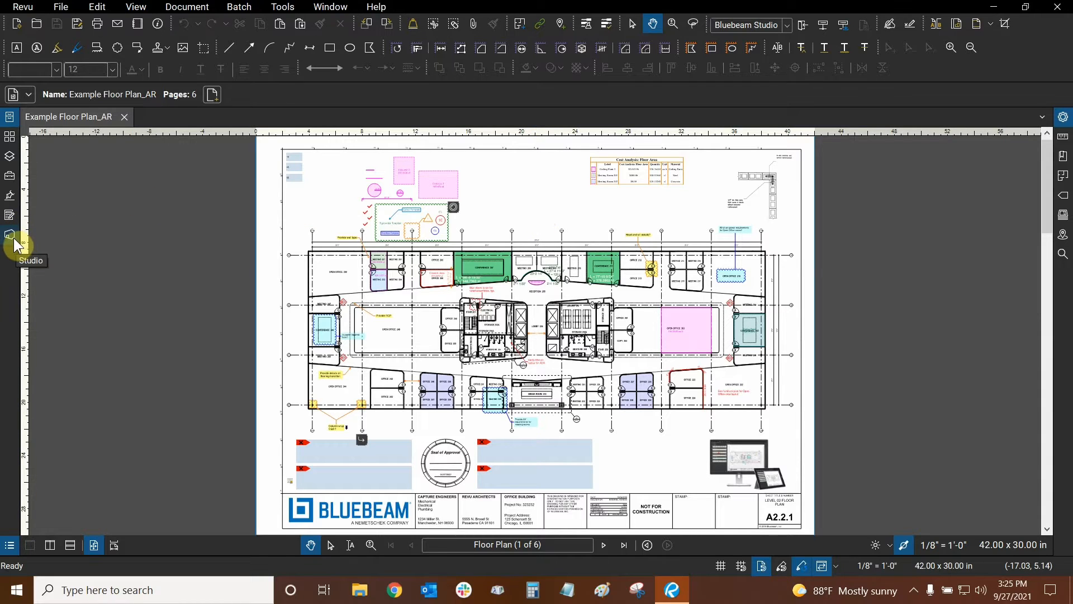
Open the Studio panel from the left panel bar beside the floor plan.
{"action": "left_click", "coordinate": [11, 235]}
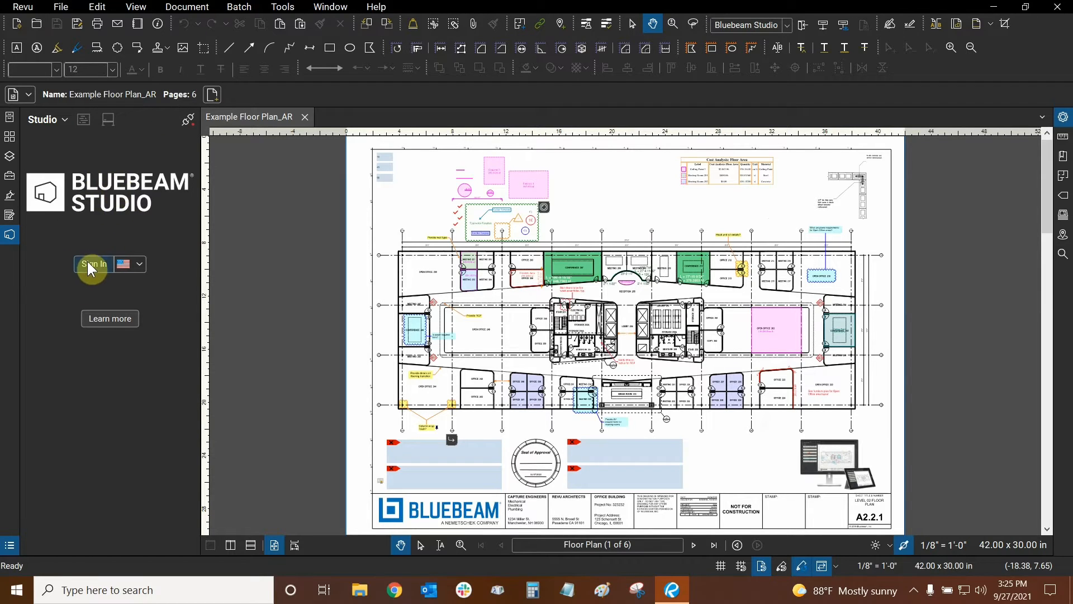
{"action": "left_click", "coordinate": [93, 264]}
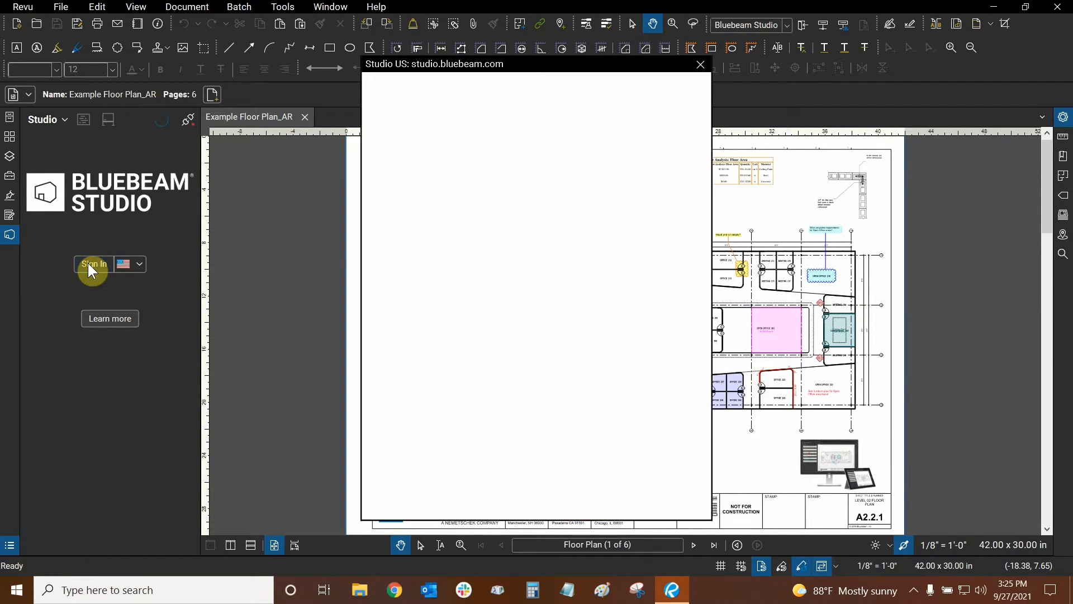
{"action": "left_click", "coordinate": [94, 263]}
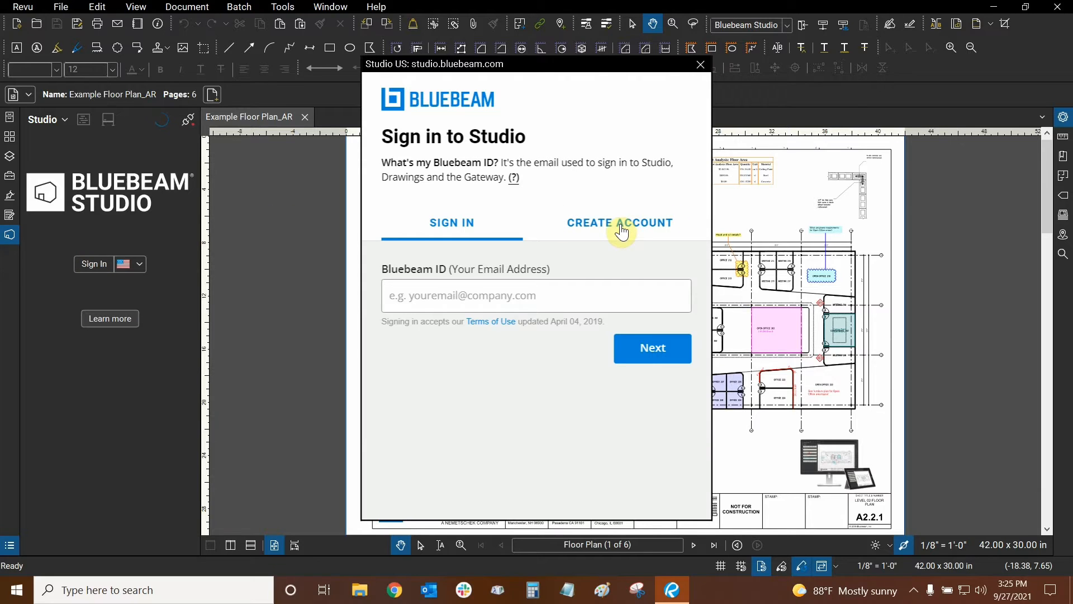
{"action": "left_click", "coordinate": [619, 222]}
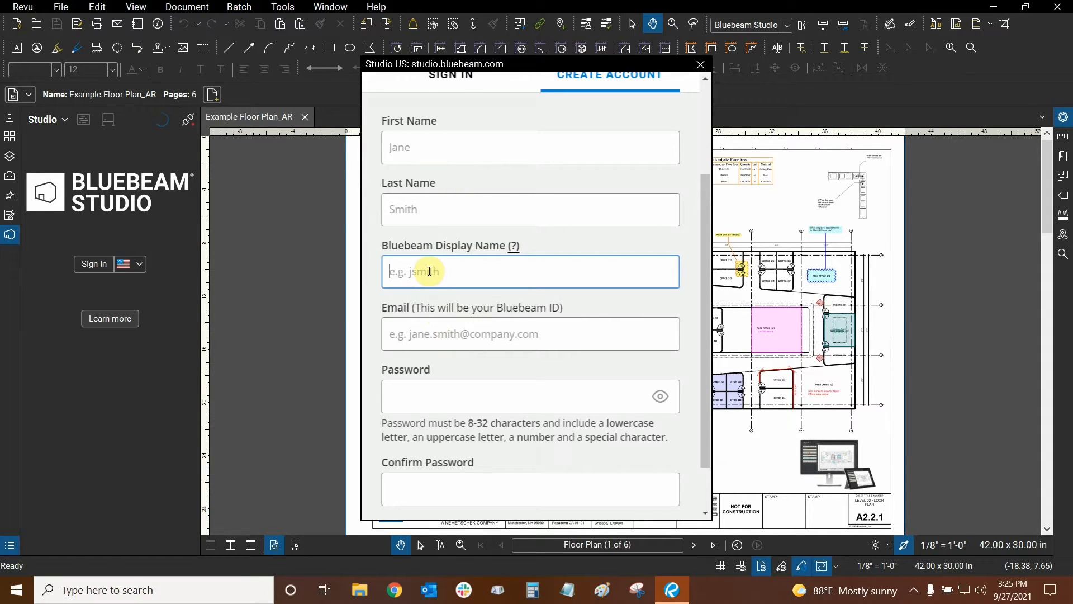
{"action": "mouse_move", "coordinate": [439, 271]}
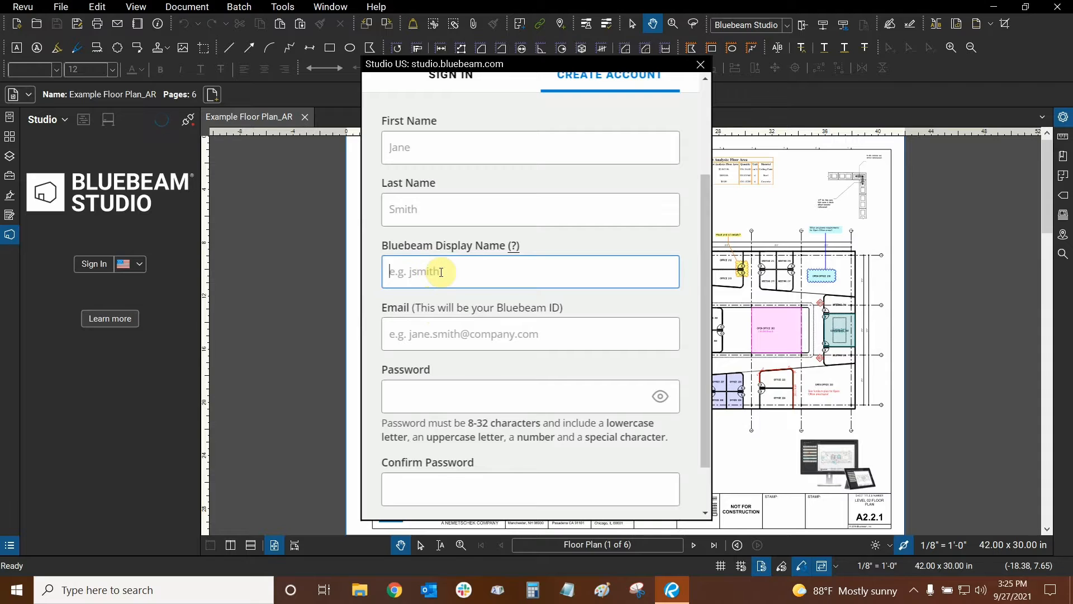
{"action": "scroll", "scroll_direction": "up", "scroll_amount": 3}
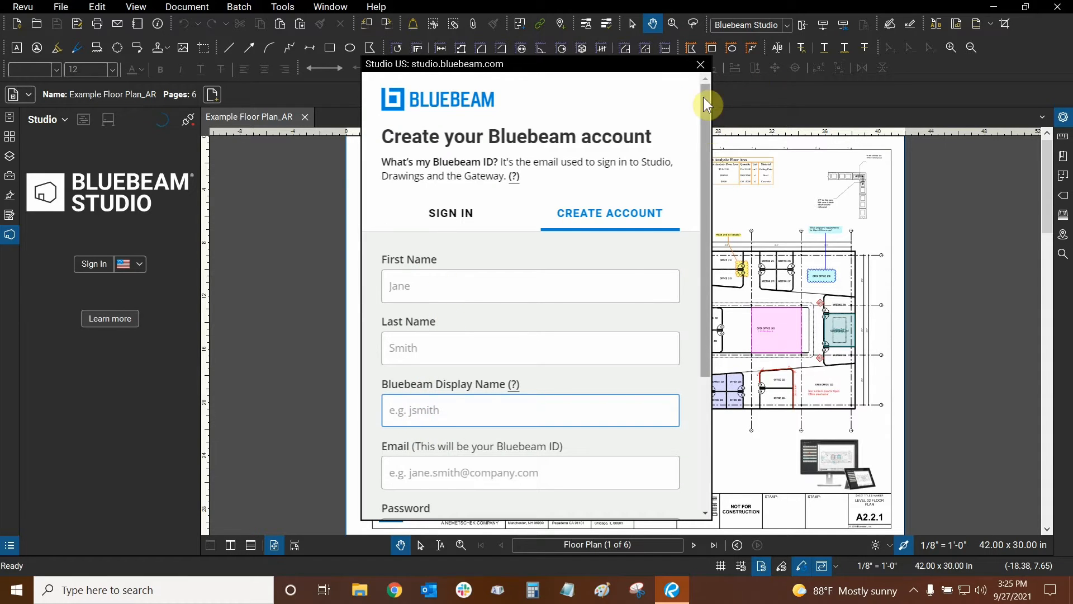
{"action": "left_click", "coordinate": [698, 64]}
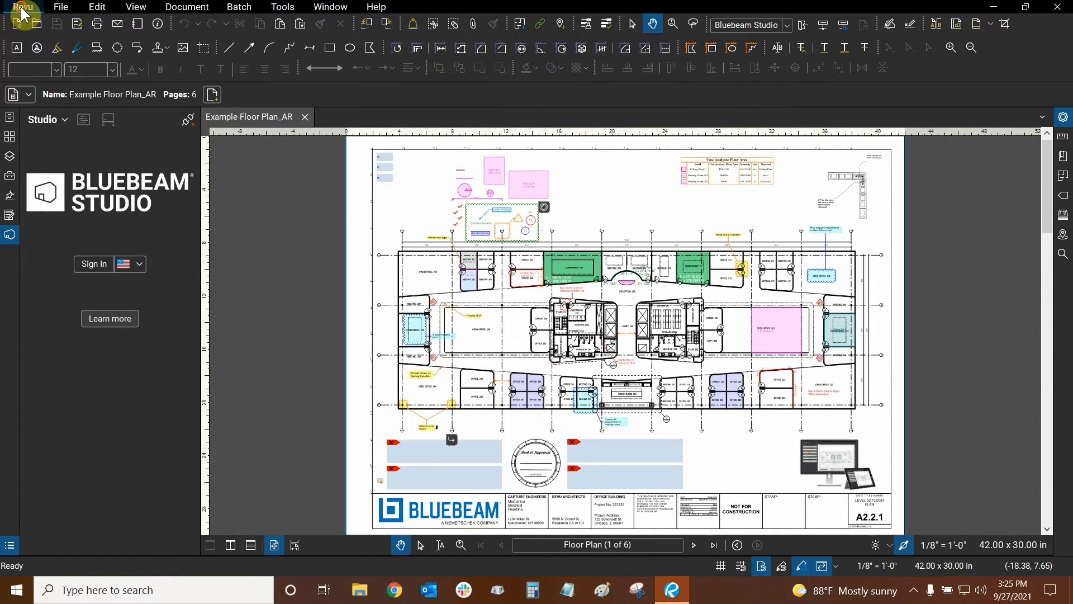
{"action": "mouse_move", "coordinate": [33, 43]}
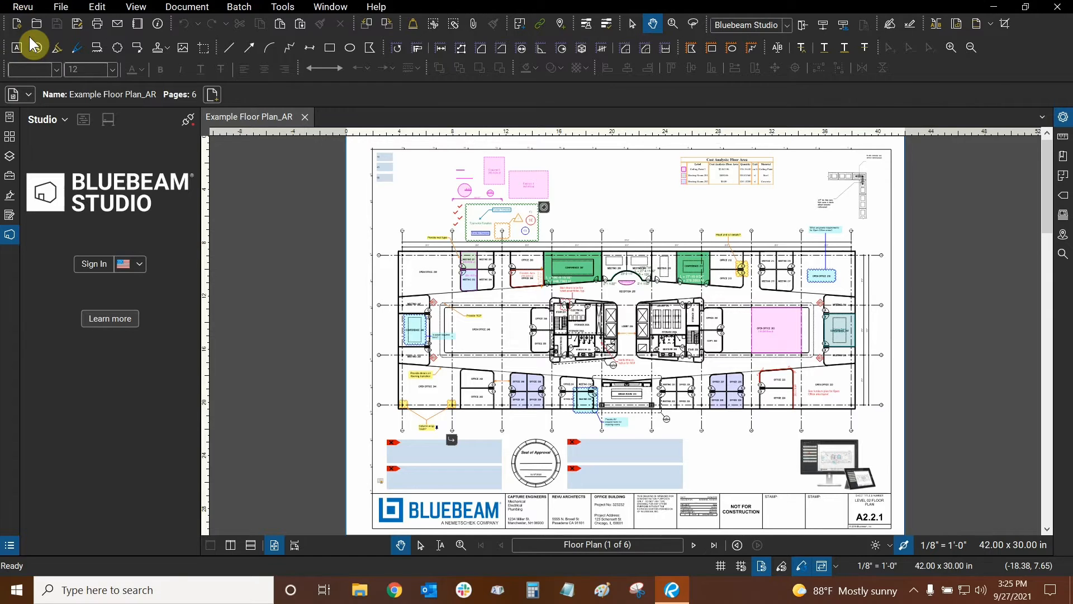
Show Preferences > Studio > Servers, listing studio.bluebeam.com with no display name.
{"action": "left_click", "coordinate": [295, 180]}
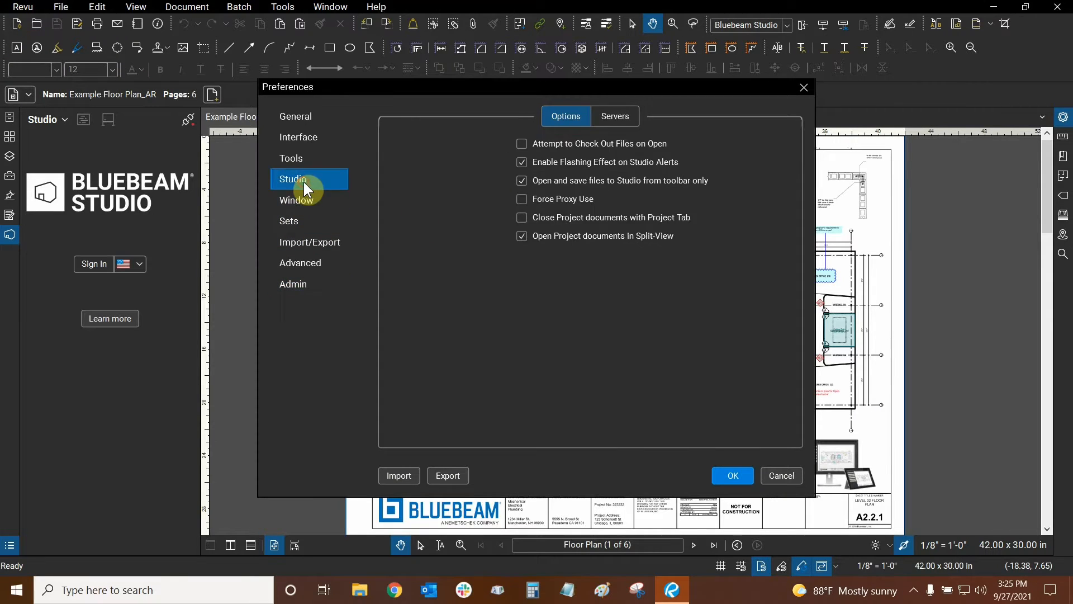
{"action": "left_click", "coordinate": [612, 116]}
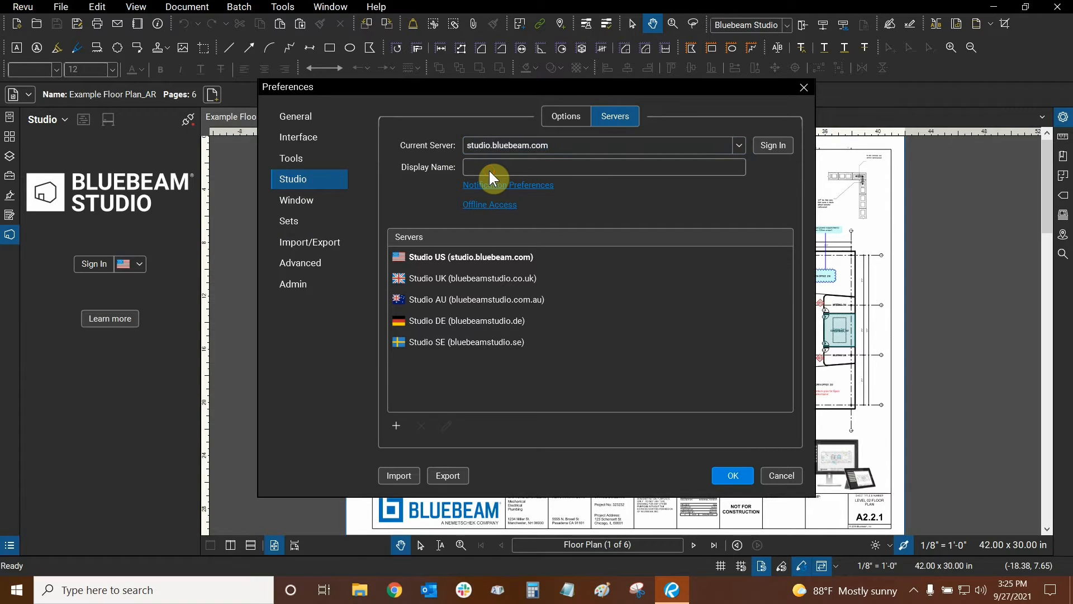
{"action": "mouse_move", "coordinate": [773, 145]}
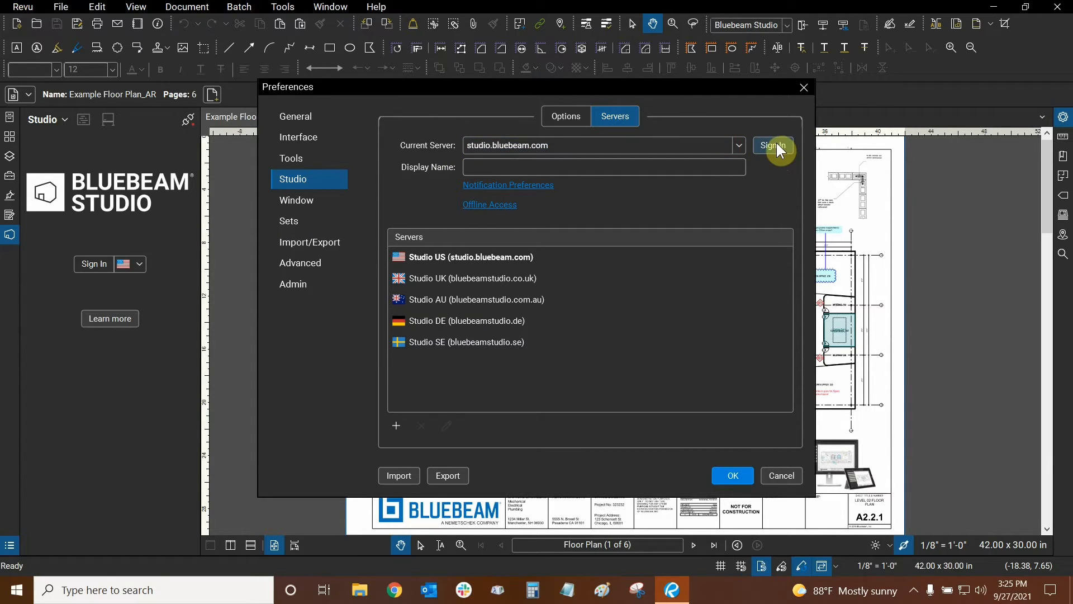
{"action": "left_click", "coordinate": [772, 145]}
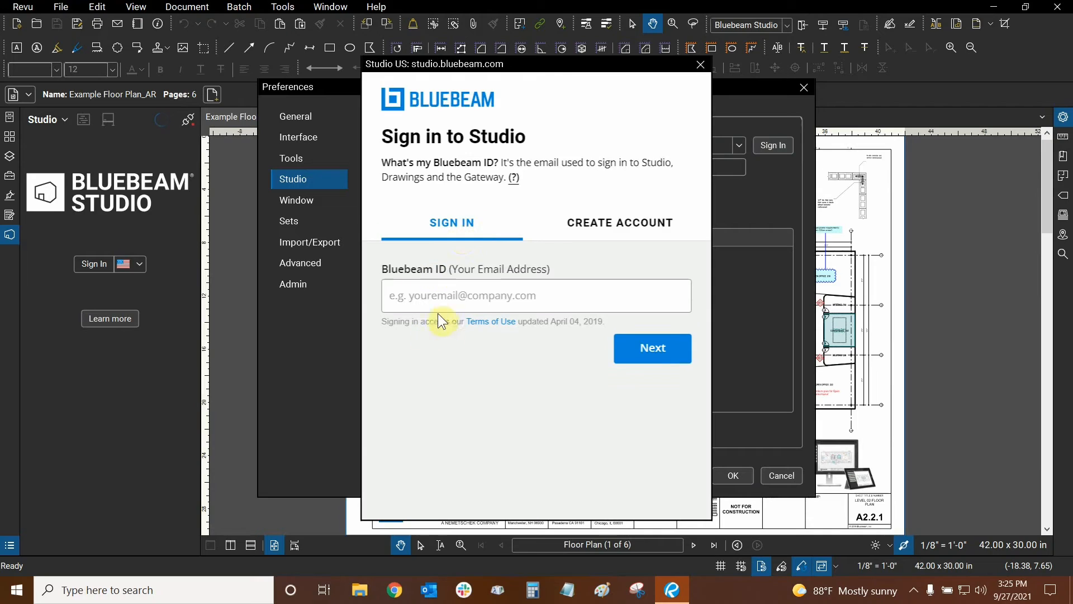
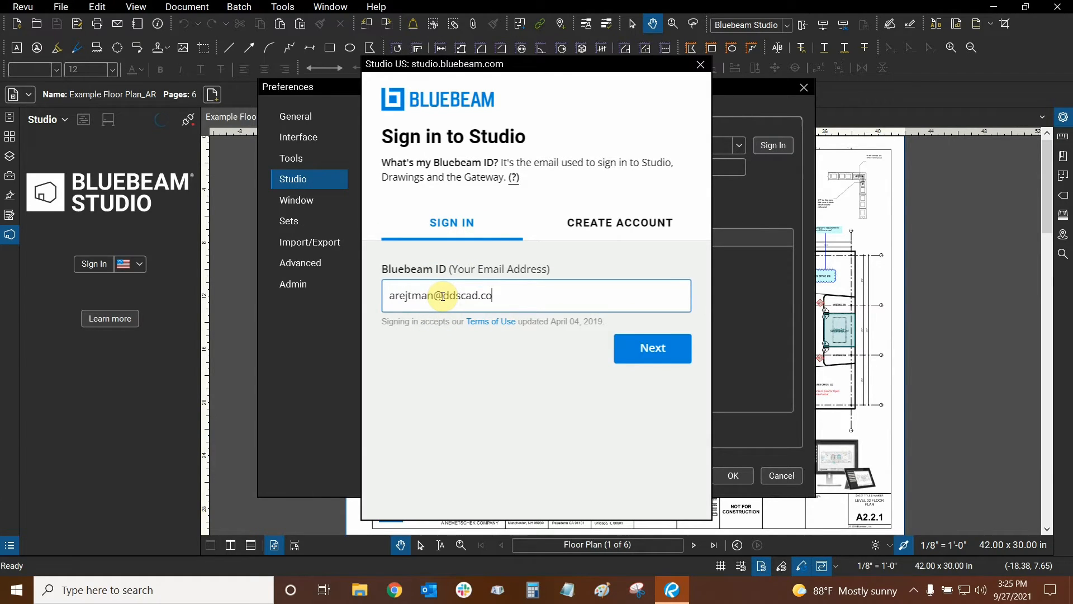
{"action": "left_click", "coordinate": [651, 347]}
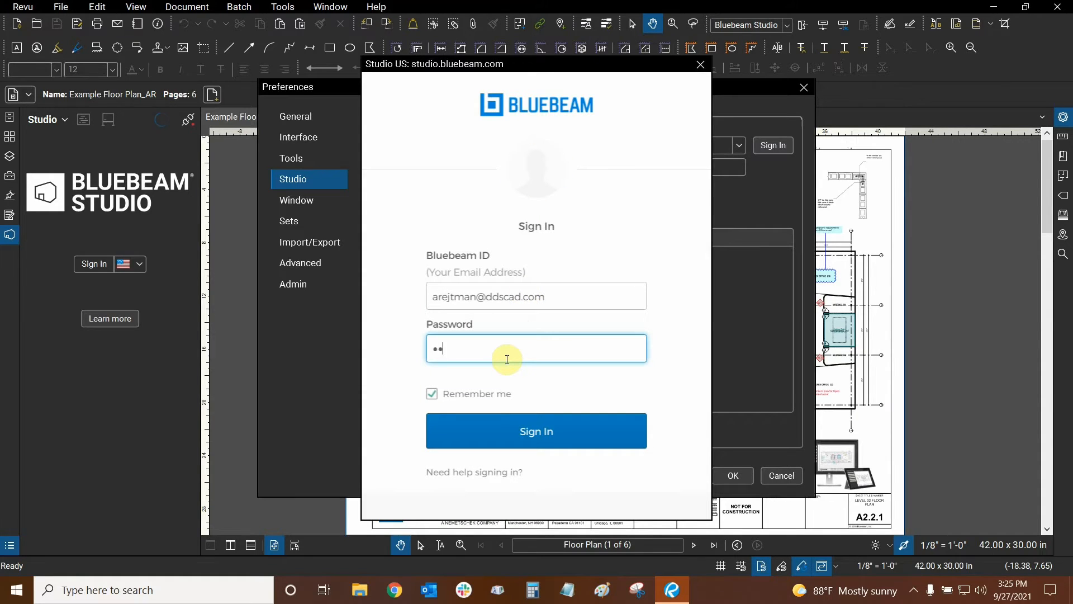
{"action": "type", "text": "password"}
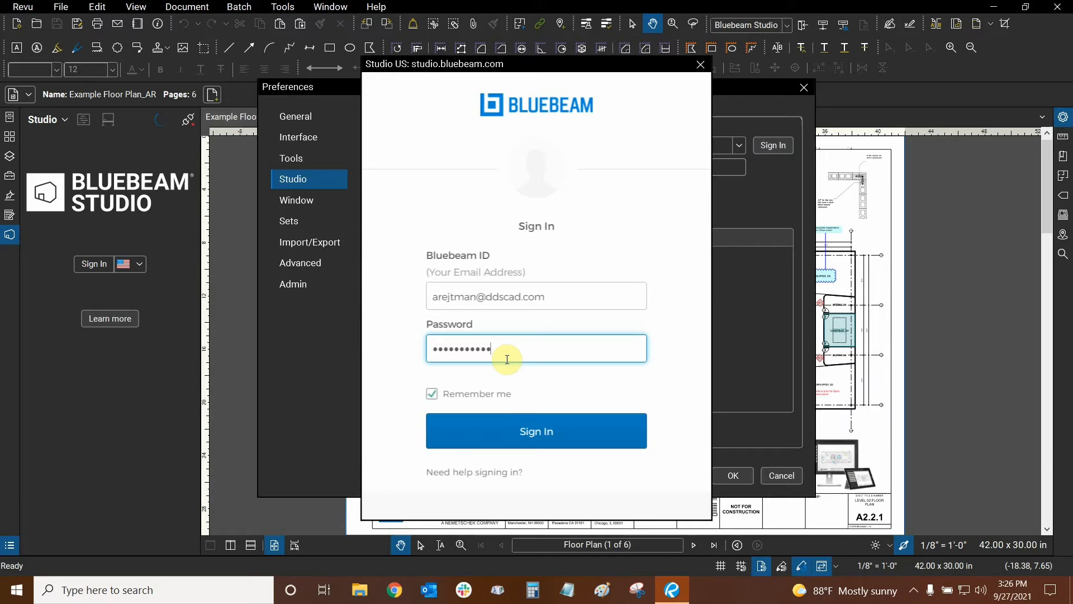
Submit the sign-in, re-enter the password, and submit again.
{"action": "left_click", "coordinate": [536, 430]}
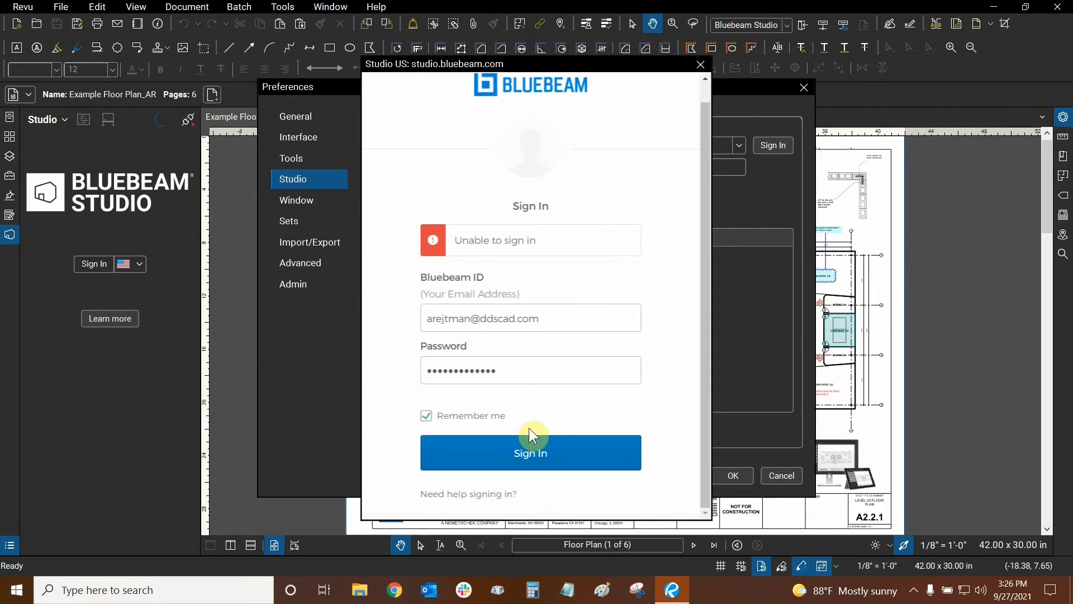
{"action": "left_click", "coordinate": [530, 370]}
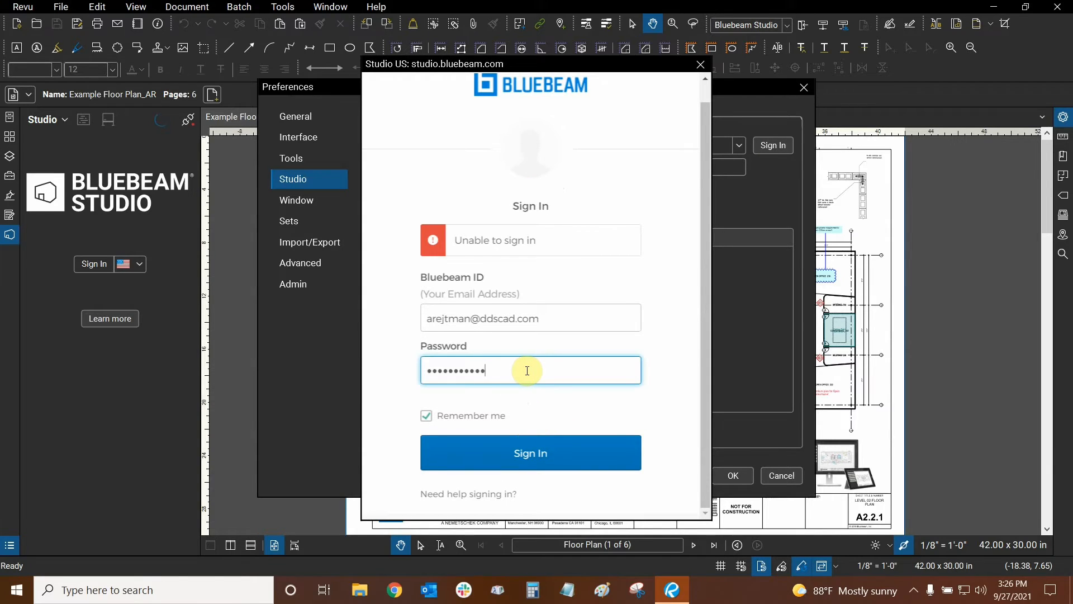
{"action": "left_click", "coordinate": [531, 452]}
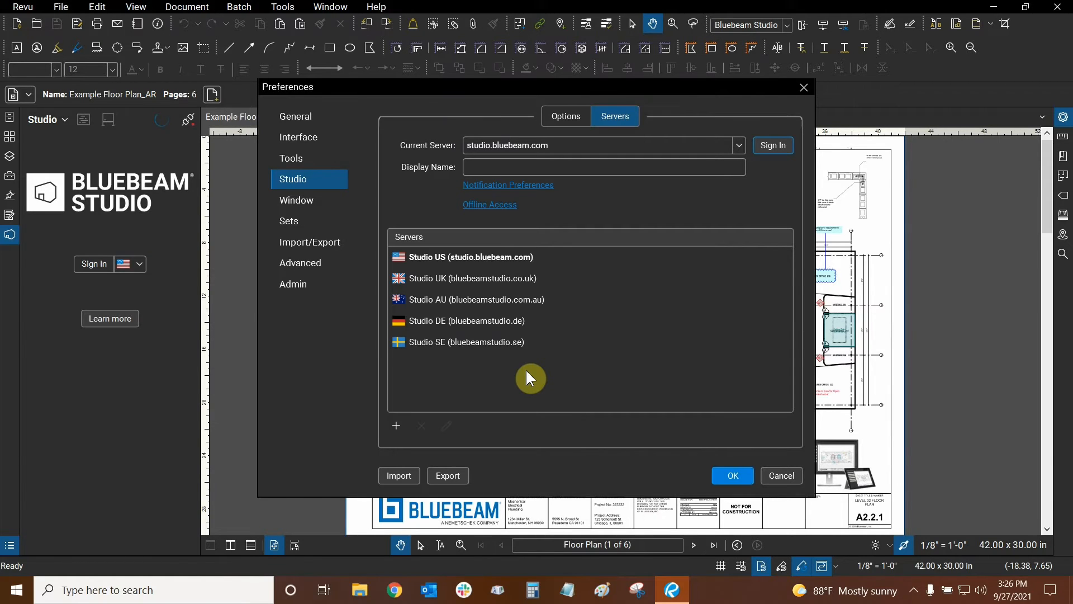
Set the Studio display name to 'Ari Rejtman' and apply it.
{"action": "left_click", "coordinate": [771, 145]}
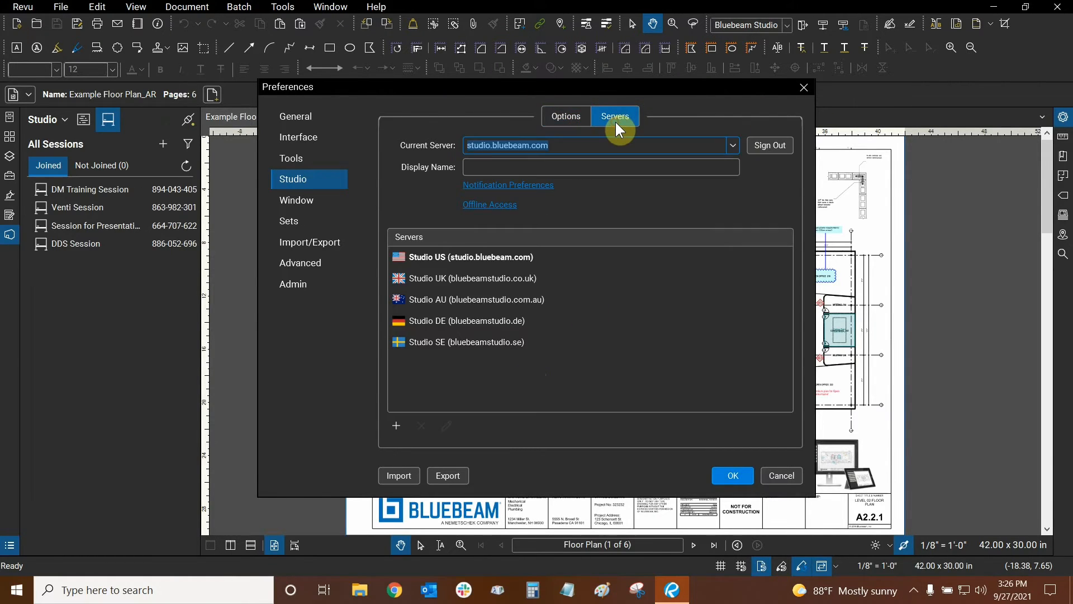
{"action": "type", "text": "Ari Rejtman"}
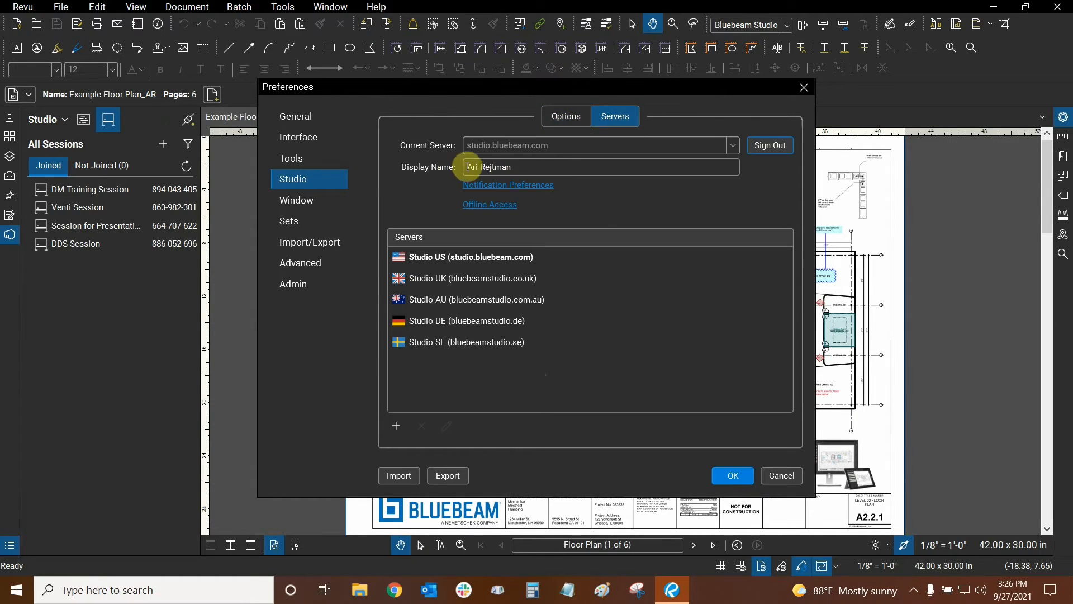
{"action": "mouse_move", "coordinate": [744, 185]}
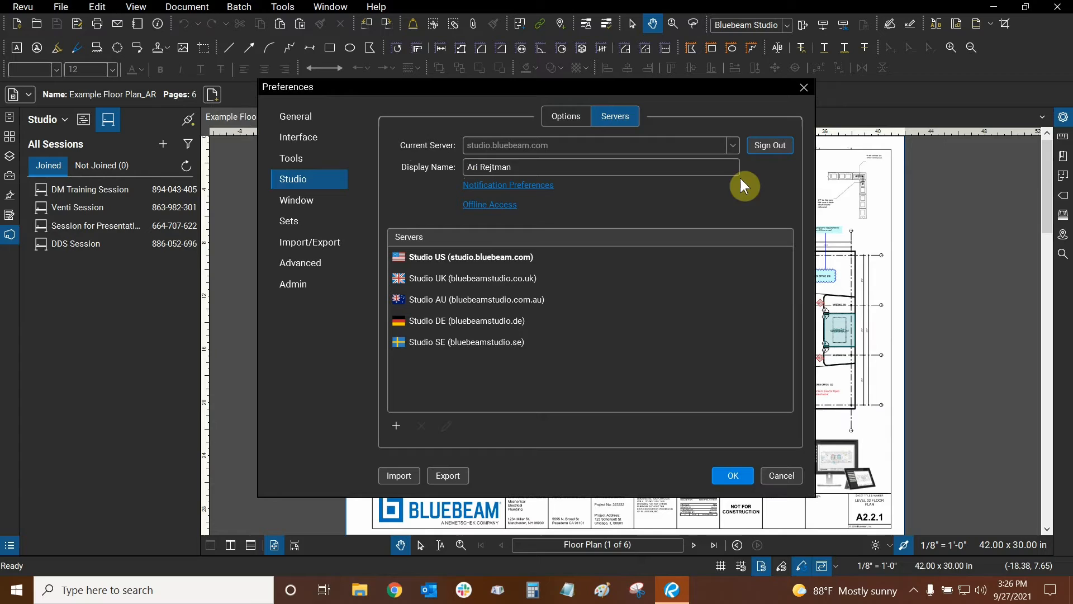
{"action": "left_click", "coordinate": [528, 167]}
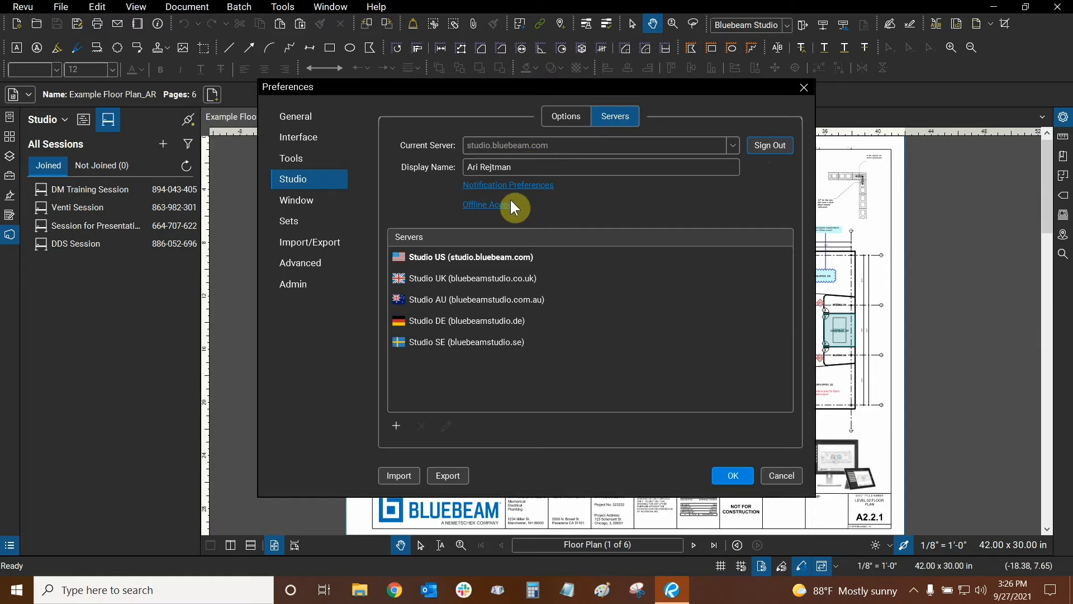
{"action": "mouse_move", "coordinate": [508, 185]}
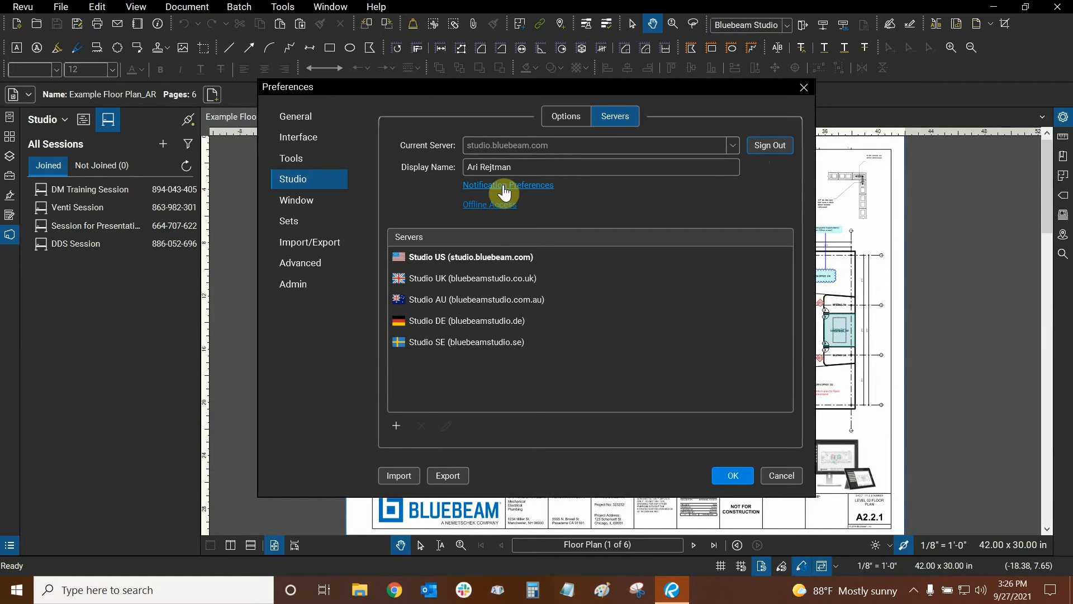
{"action": "mouse_move", "coordinate": [487, 207]}
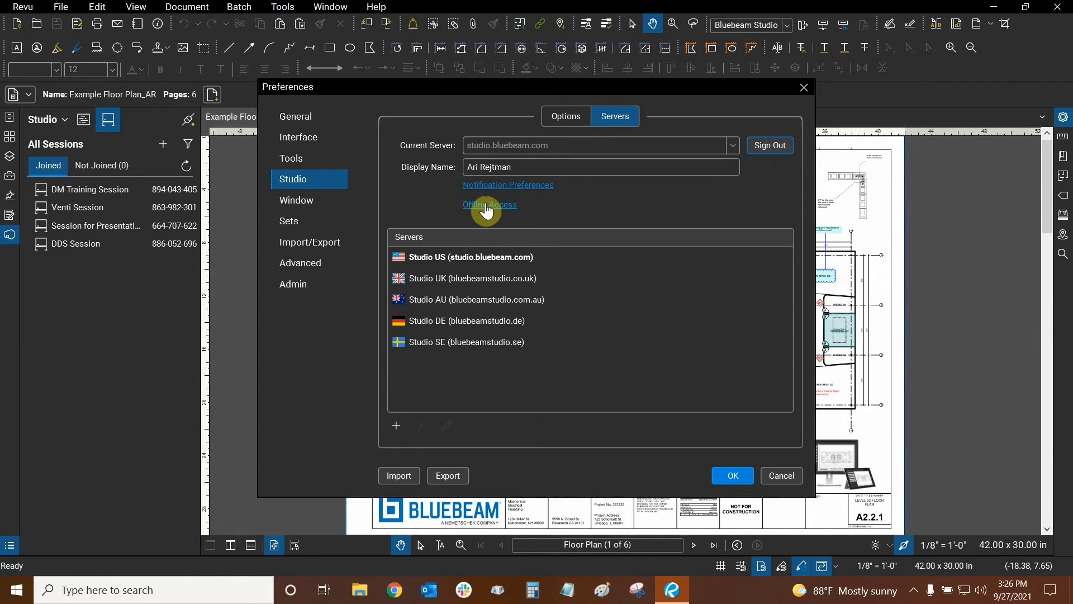
Open the Offline Access PIN setup and choose Skip for Now.
{"action": "left_click", "coordinate": [488, 204]}
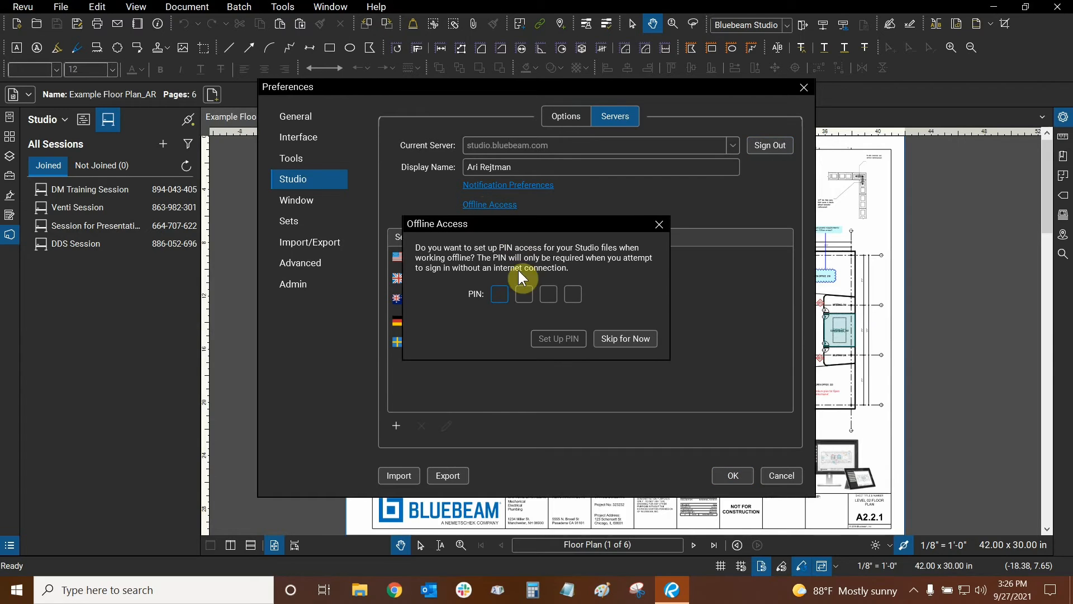
{"action": "mouse_move", "coordinate": [561, 182]}
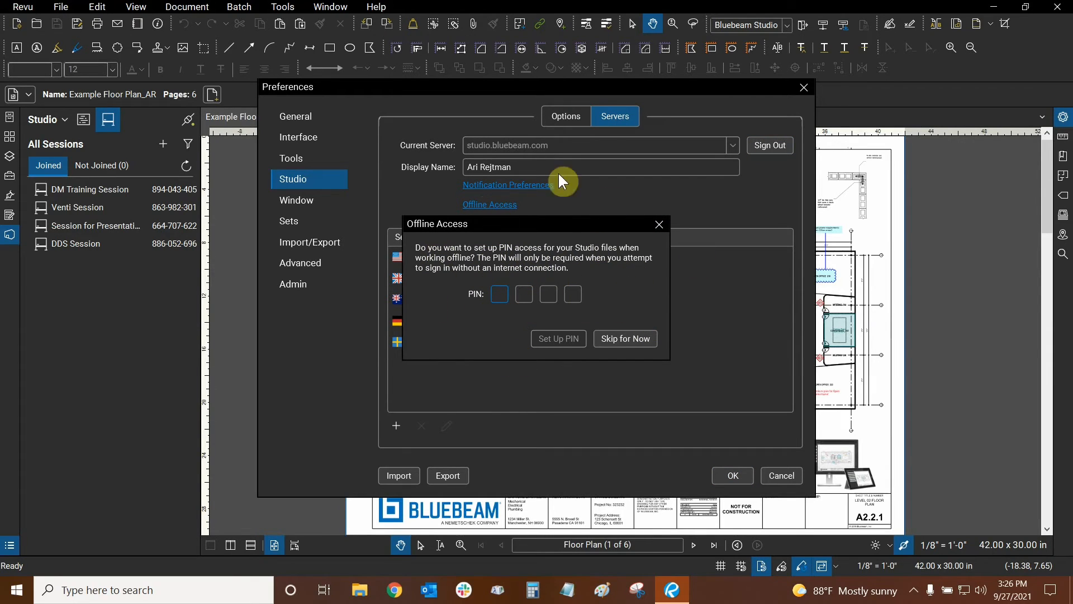
{"action": "mouse_move", "coordinate": [558, 263]}
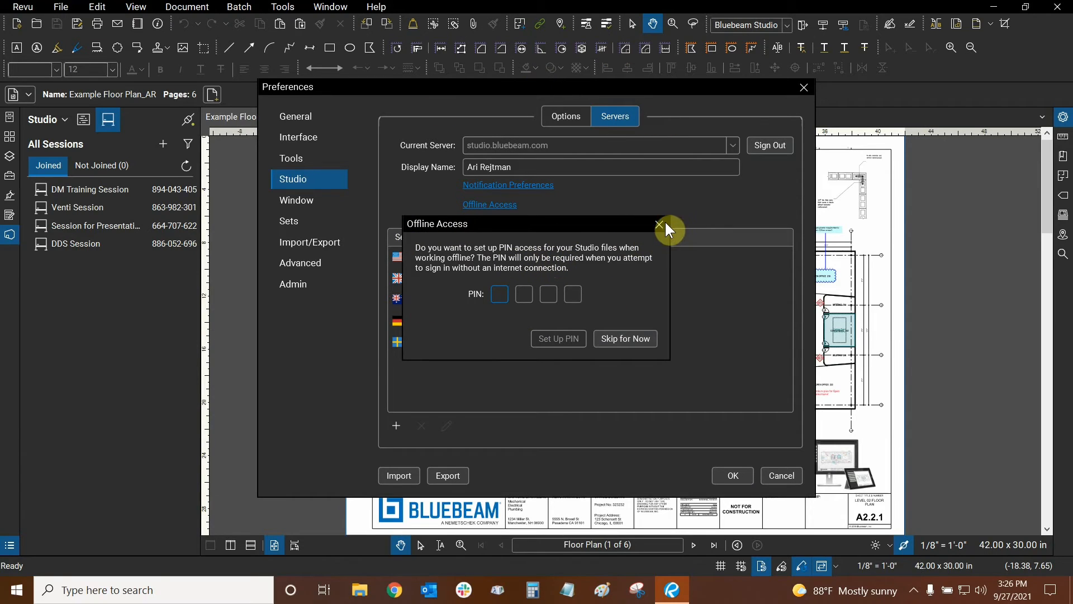
{"action": "left_click", "coordinate": [499, 293]}
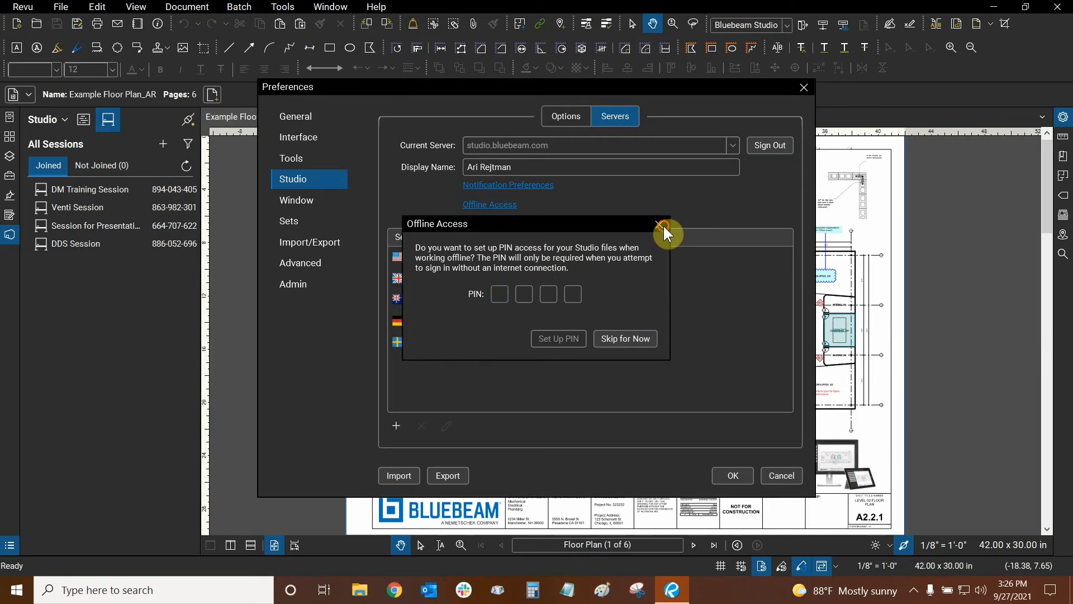
{"action": "left_click", "coordinate": [624, 338]}
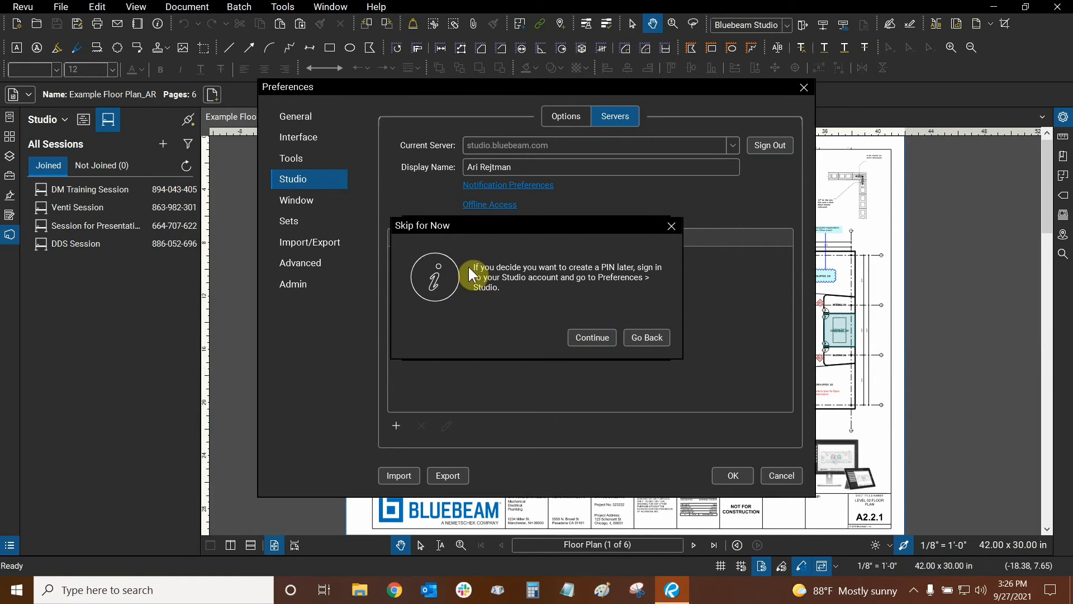
{"action": "mouse_move", "coordinate": [619, 287]}
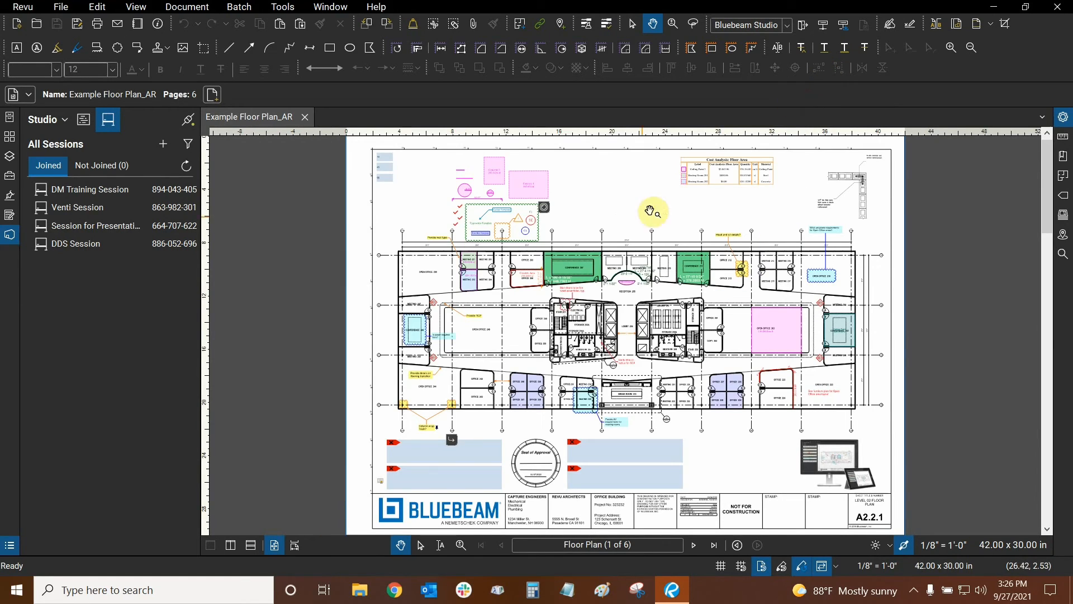
{"action": "mouse_move", "coordinate": [629, 214]}
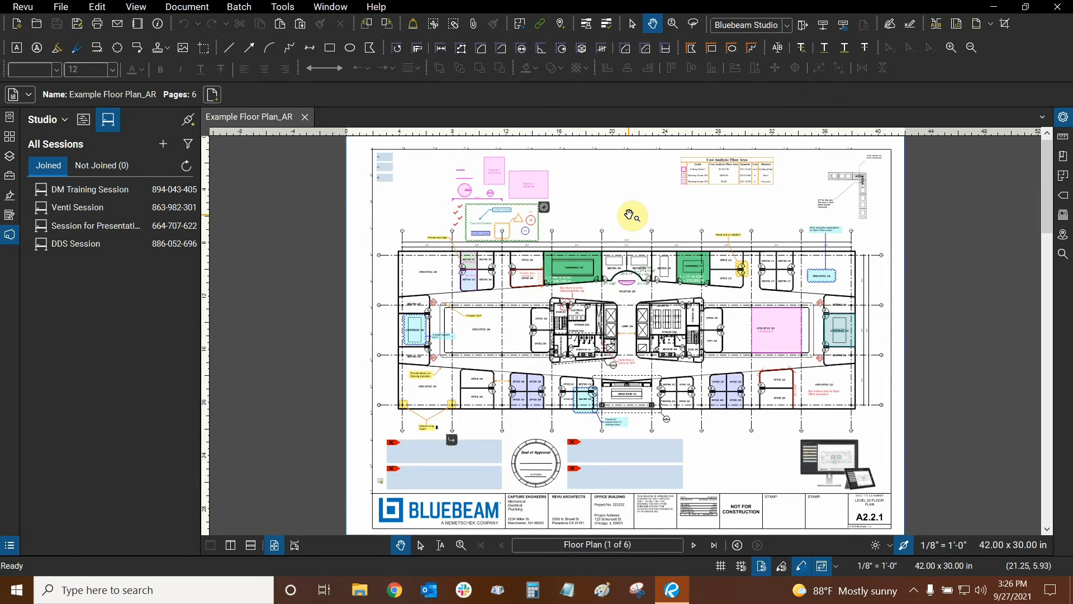
{"action": "mouse_move", "coordinate": [627, 219]}
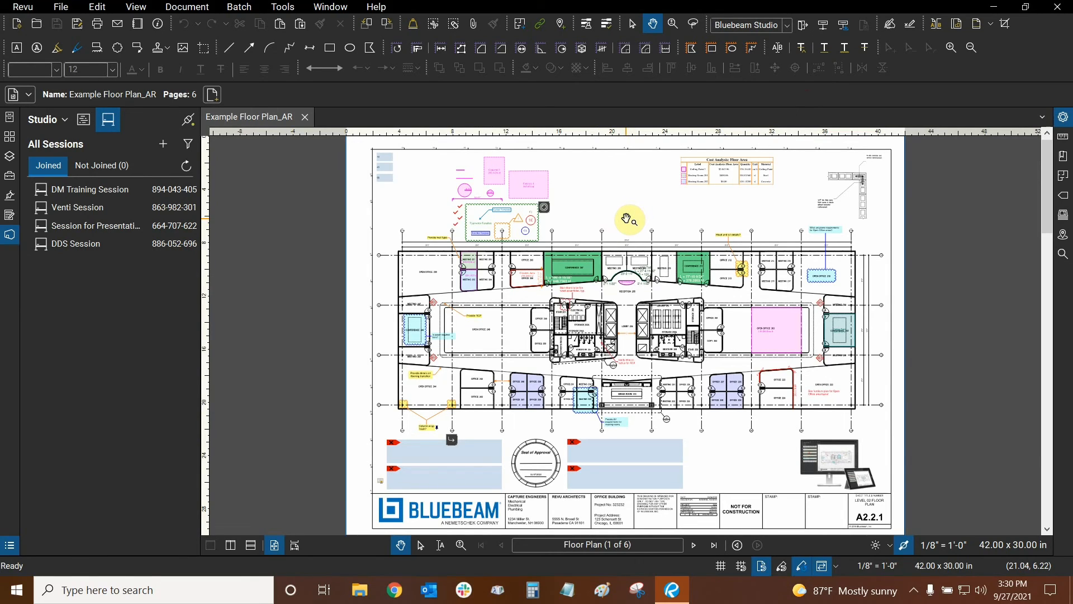